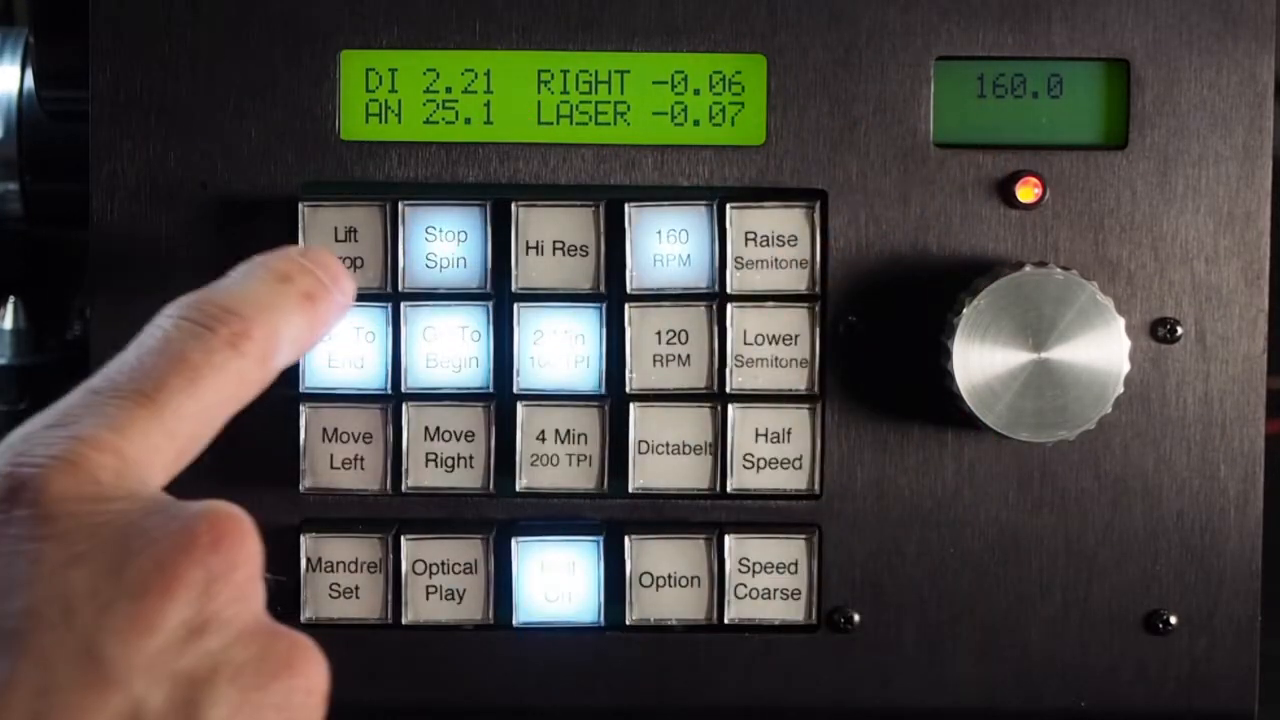
Step: Drop the stylus onto the two-minute cylinder so it plays at 160 RPM
click(344, 248)
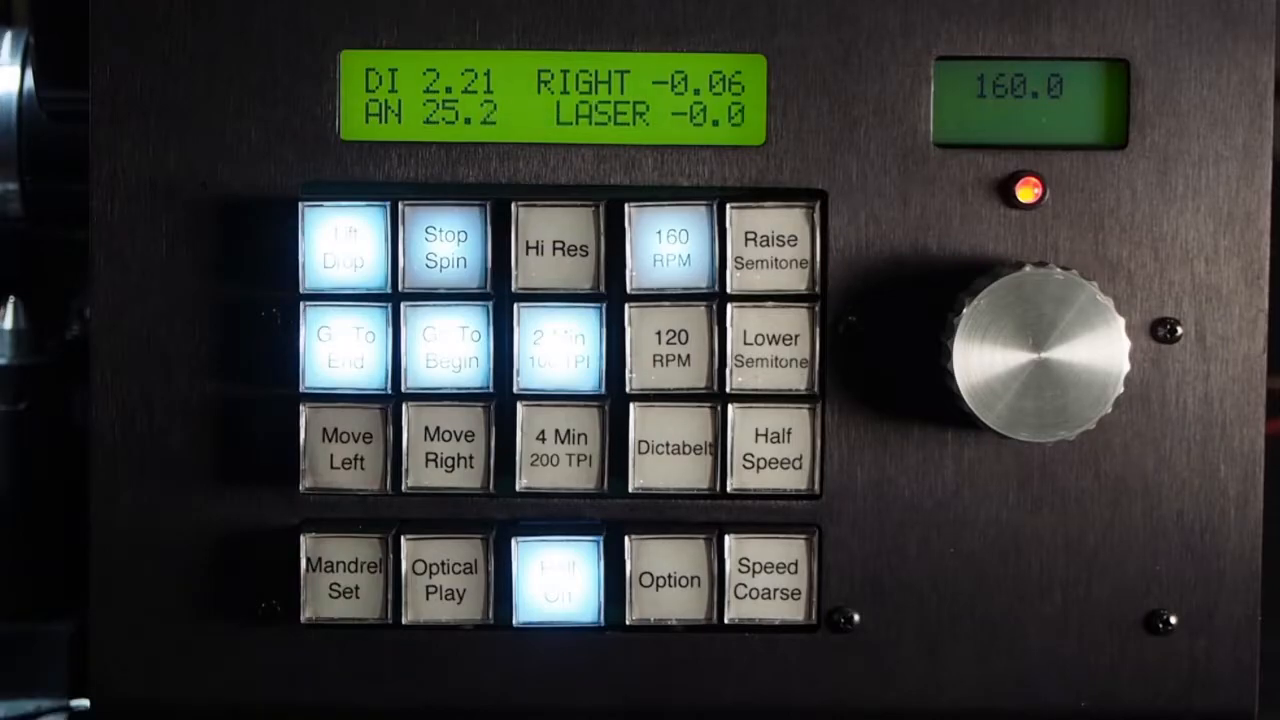